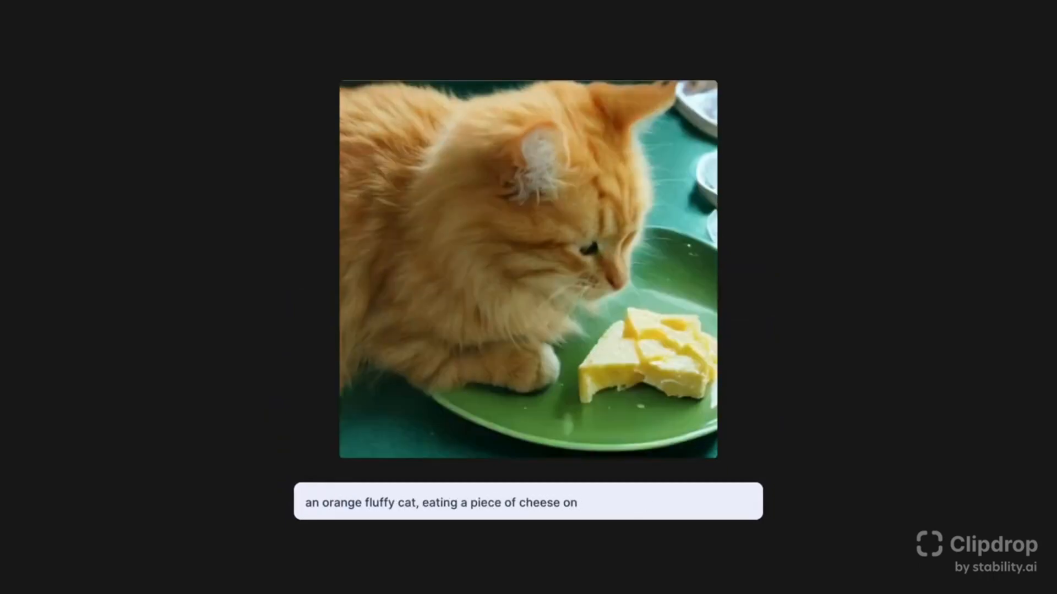
- Enter an 'a silver pla…' prompt and highlight the SDXL Turbo article title
text(a silver pla)
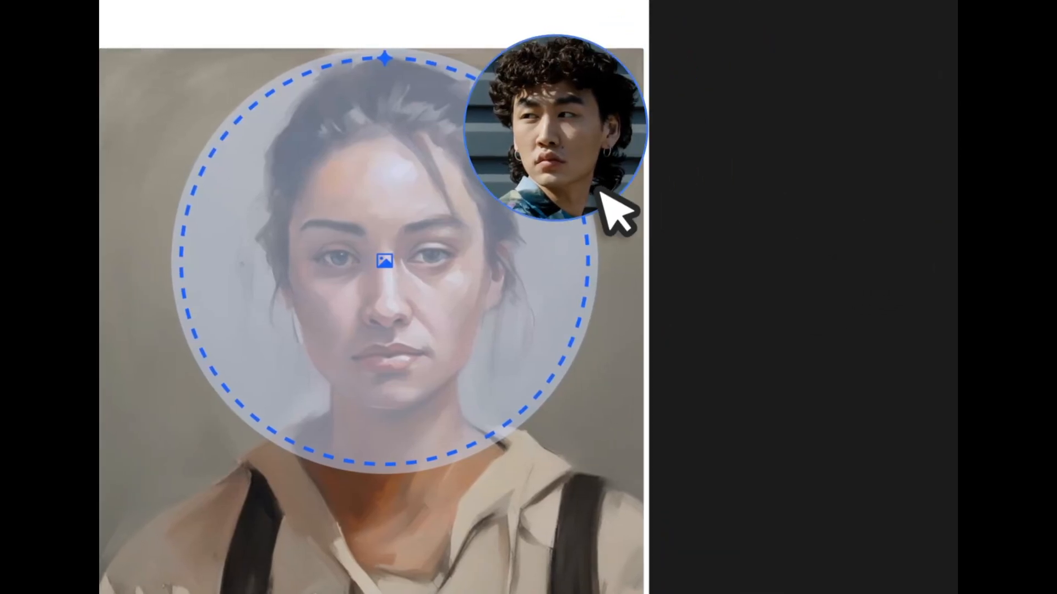
click(276, 13)
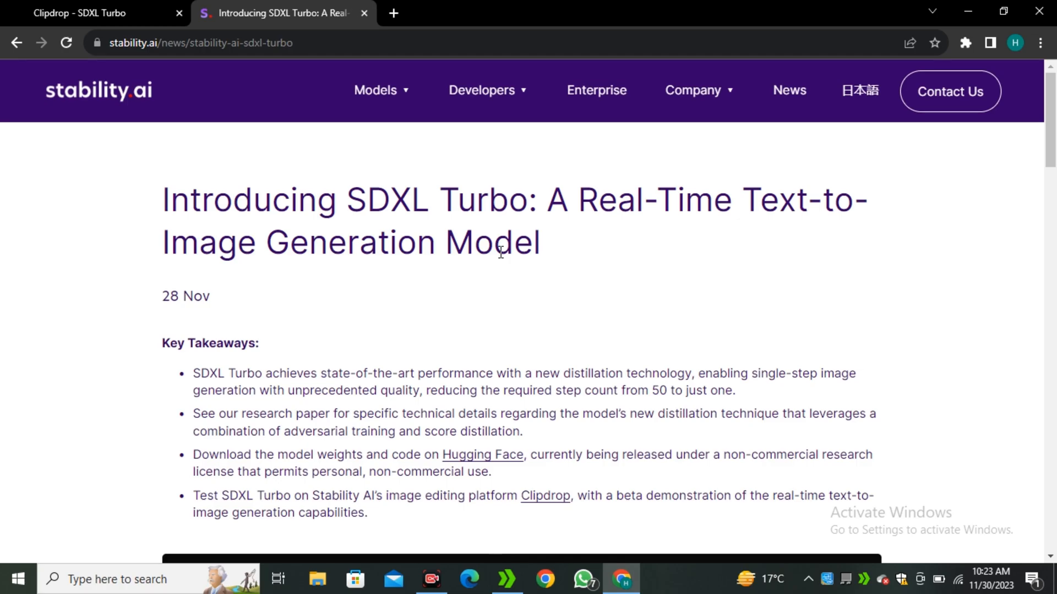
drag(161, 199, 595, 199)
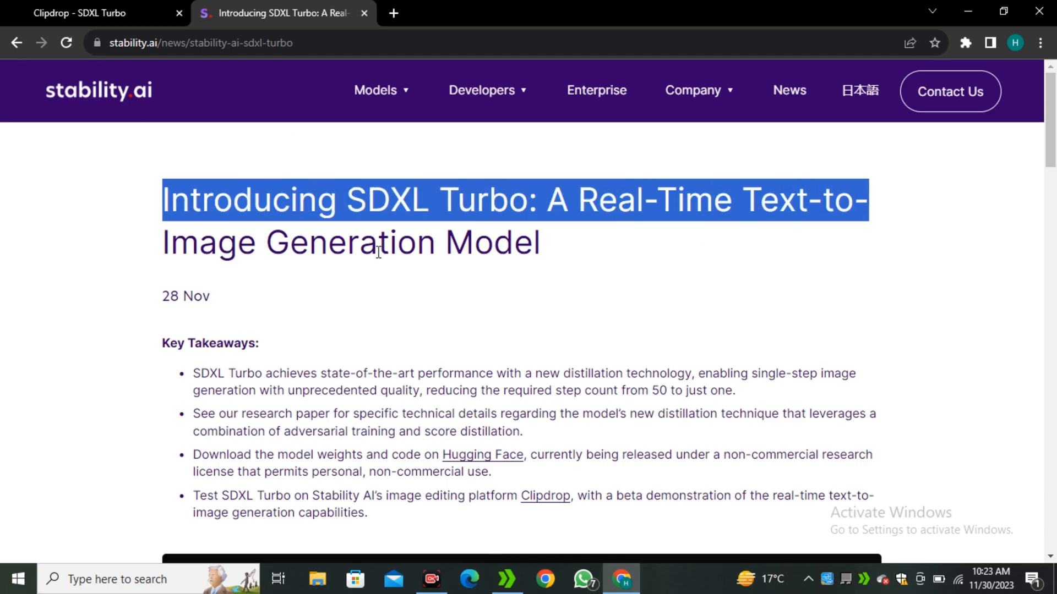
scroll(down, 3)
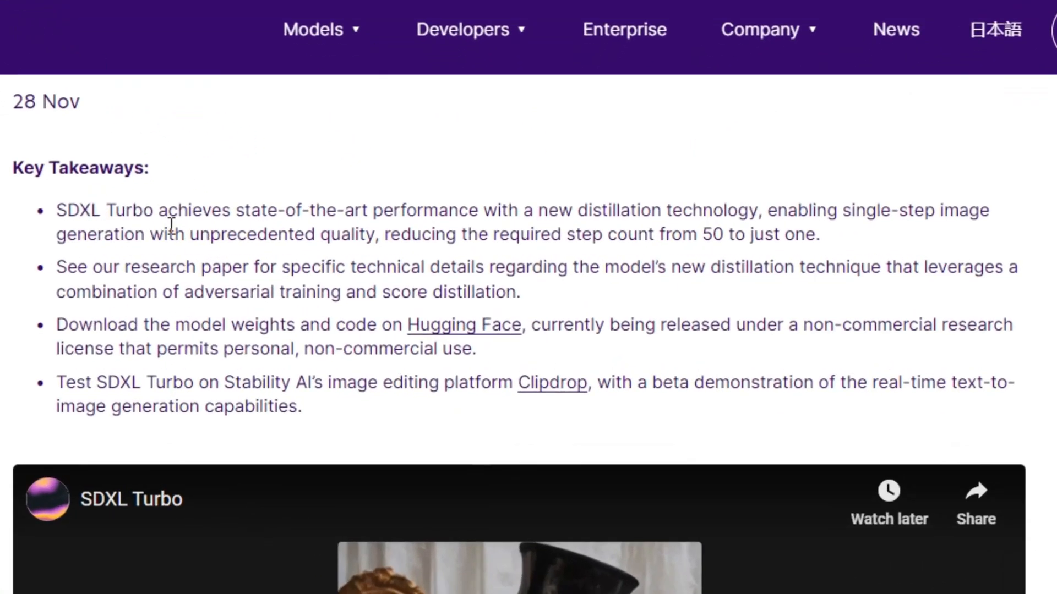
- Highlight the article's first key takeaway and open the model's Hugging Face link
drag(56, 209, 546, 210)
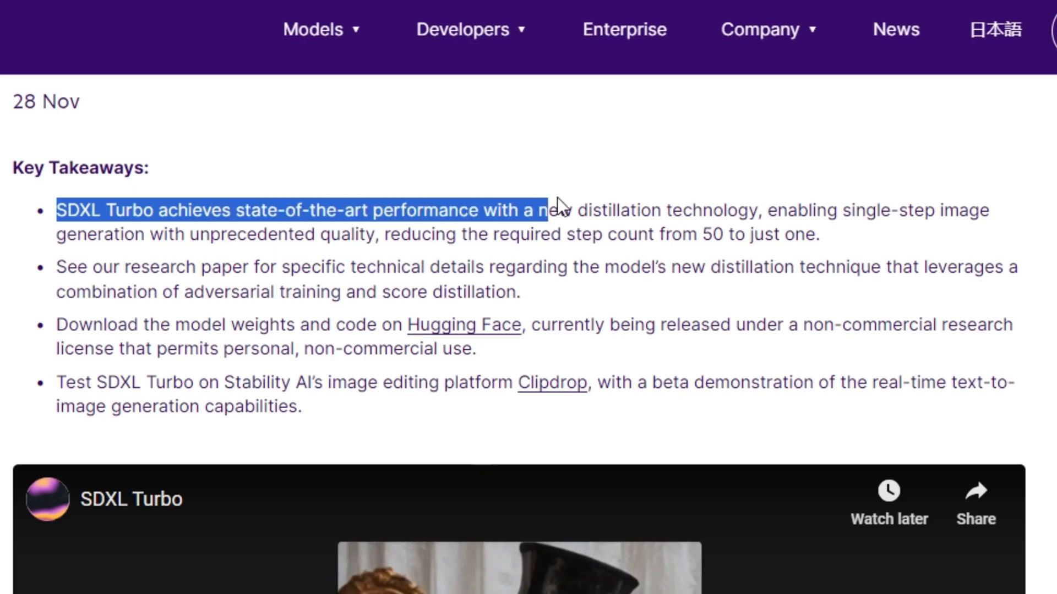
drag(539, 209, 761, 210)
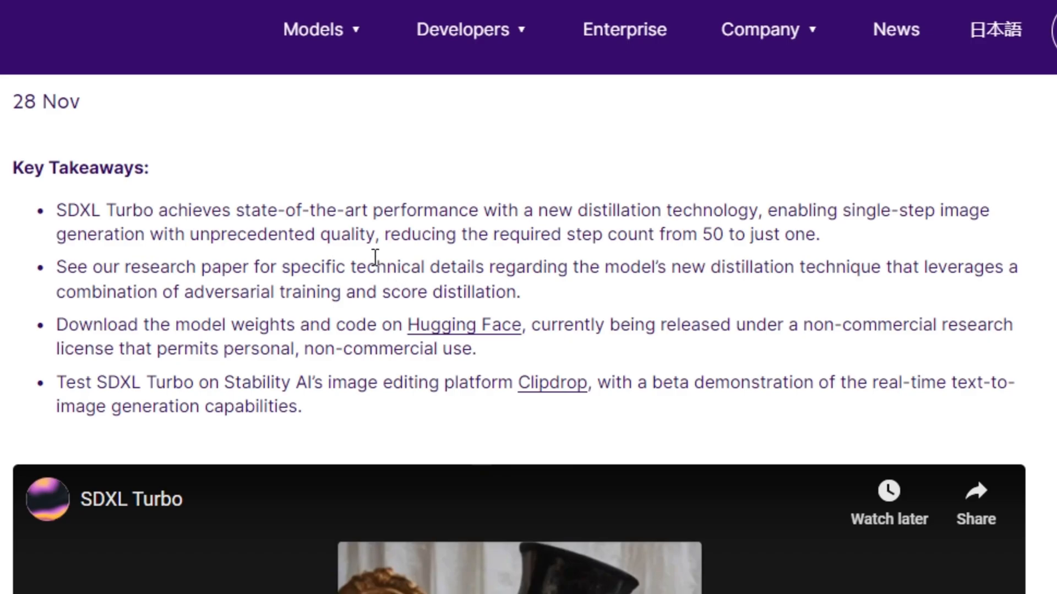
scroll(down, 3)
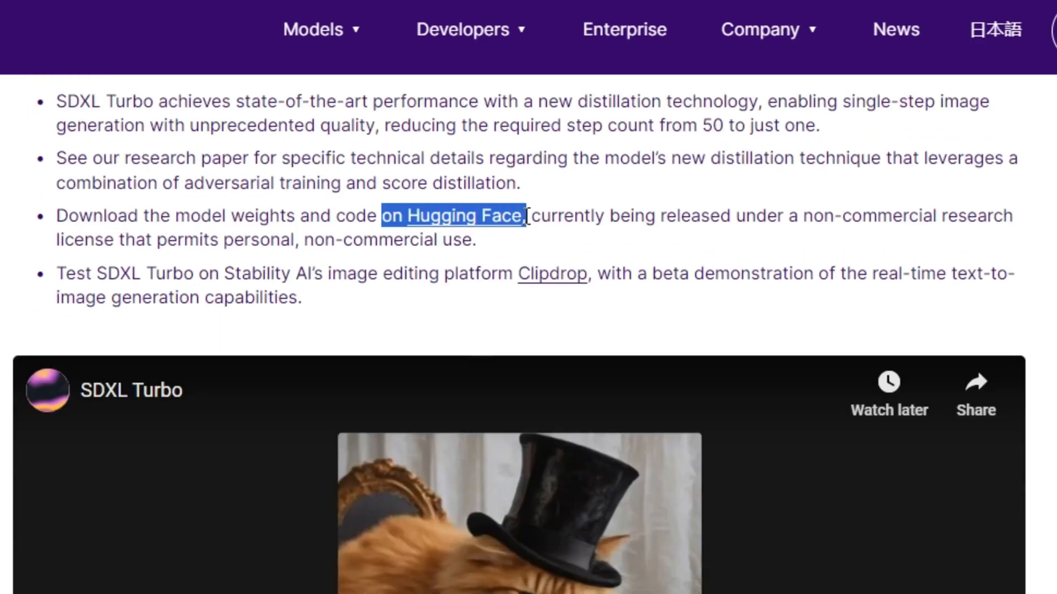
click(569, 212)
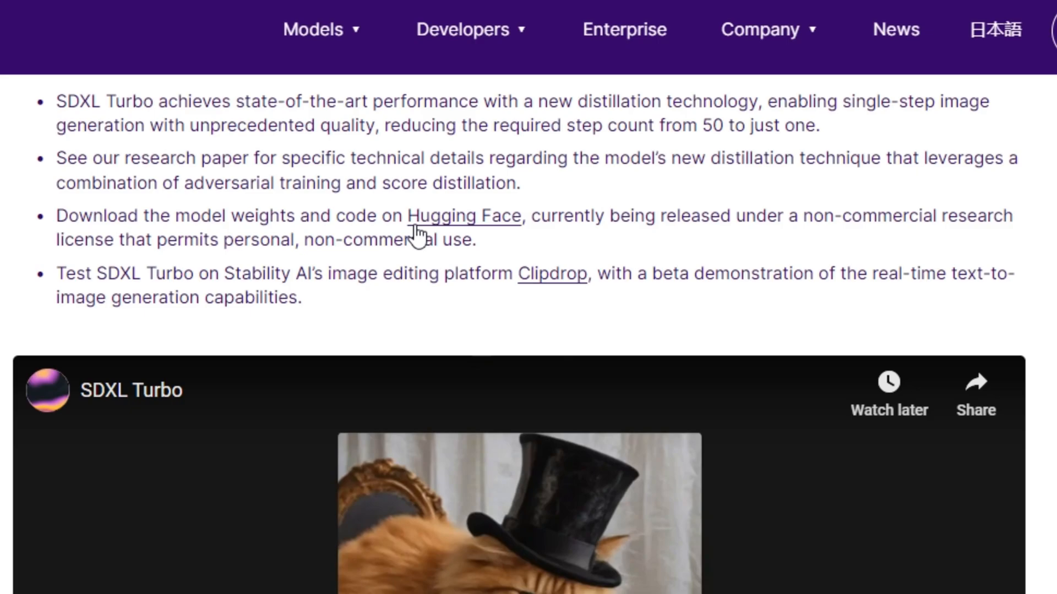
click(551, 274)
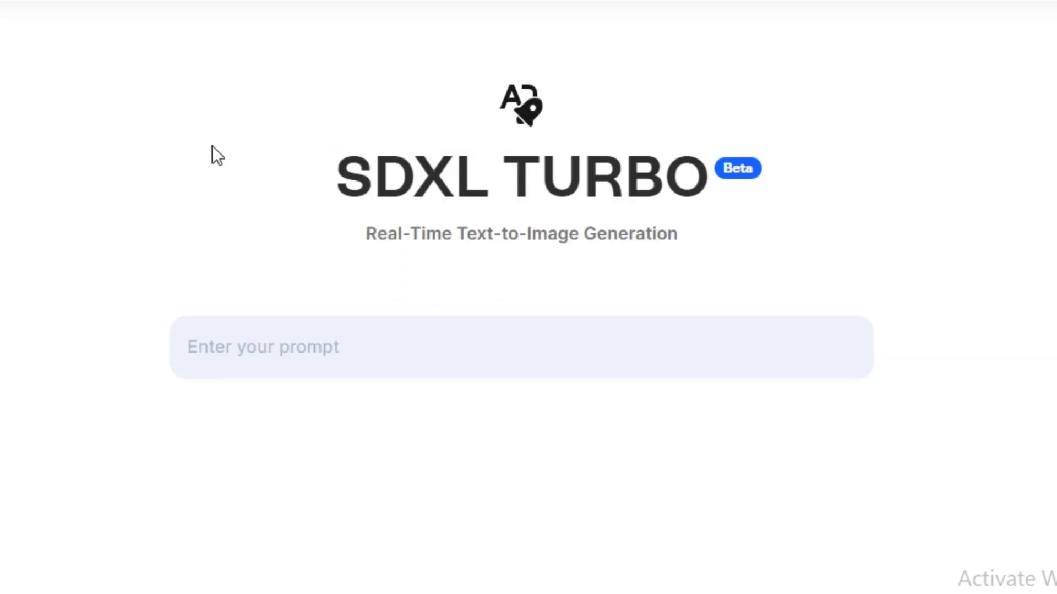
- Prompt 'cat wearing a hat and glasses', then extend it with 'and jacket'
text(cat)
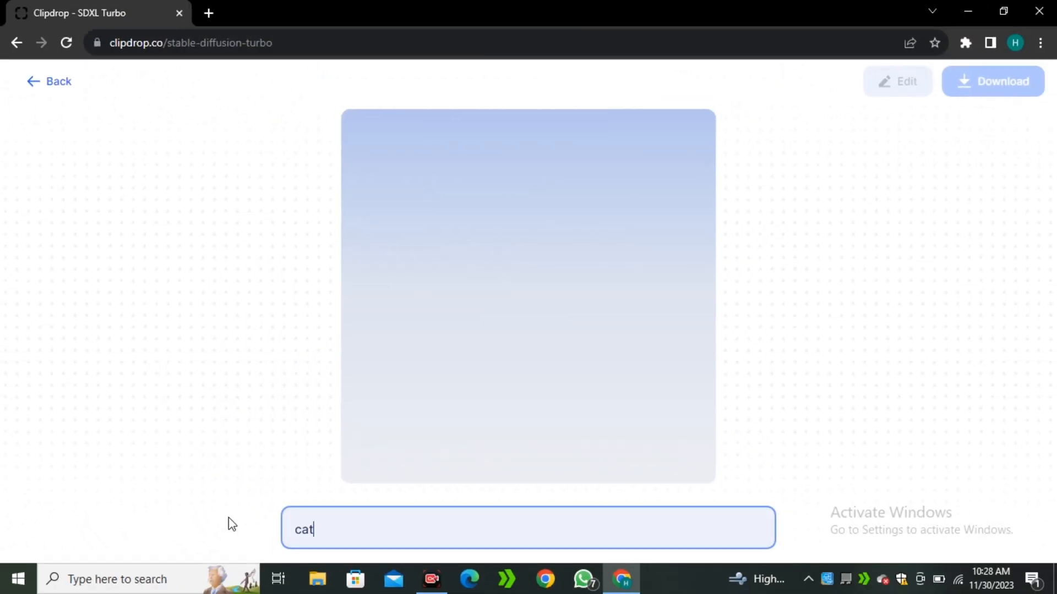
text(wearing hat)
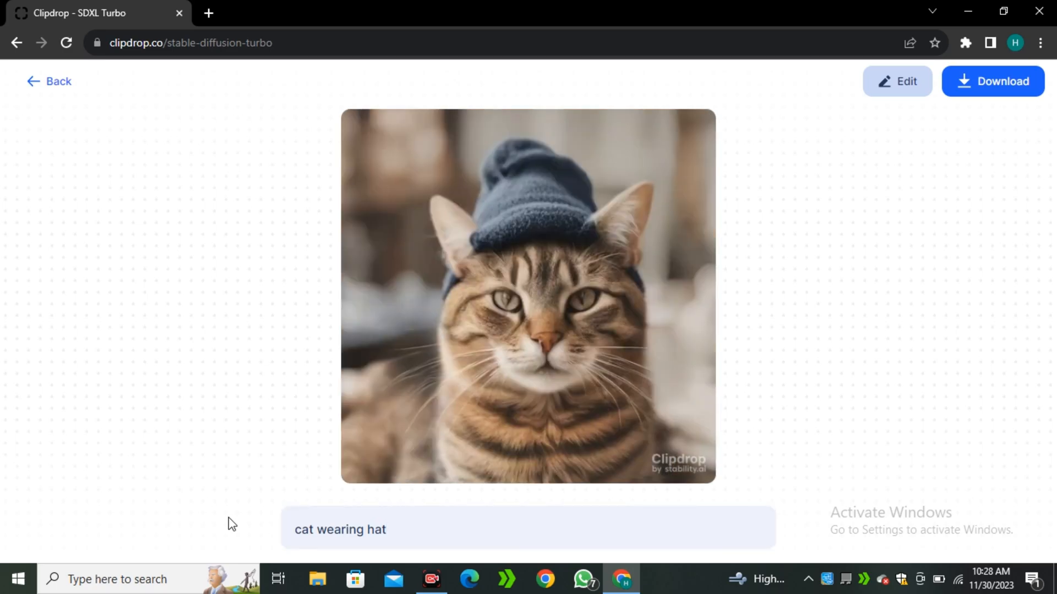
text(and glasses)
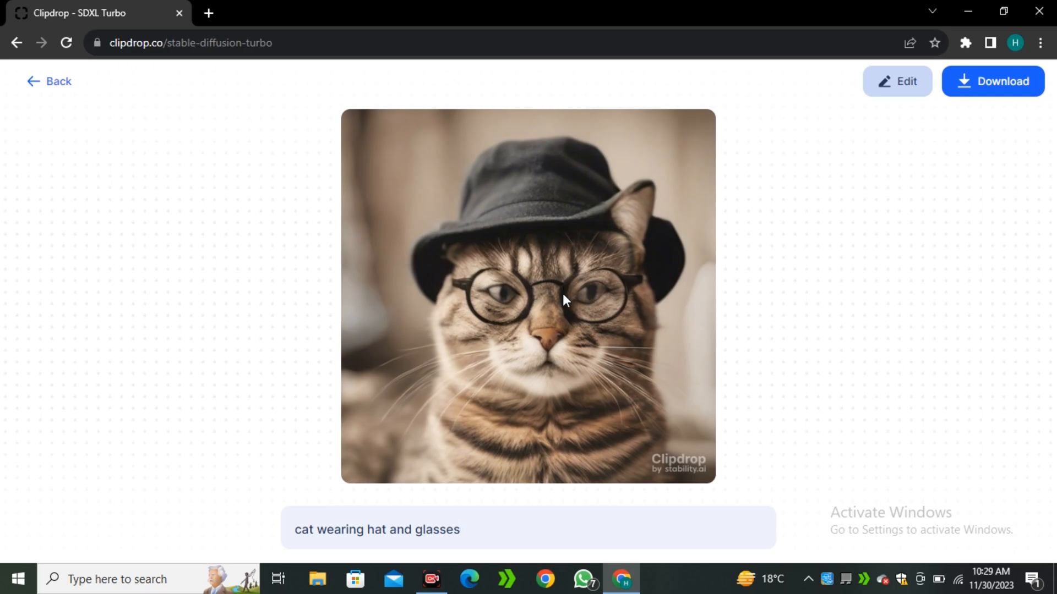
click(461, 529)
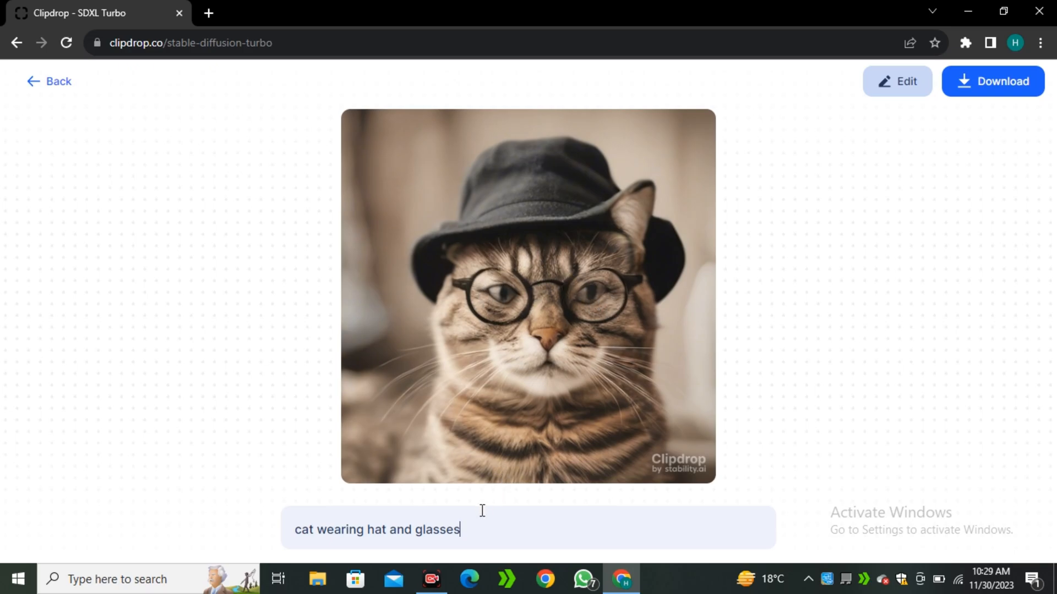
text(an)
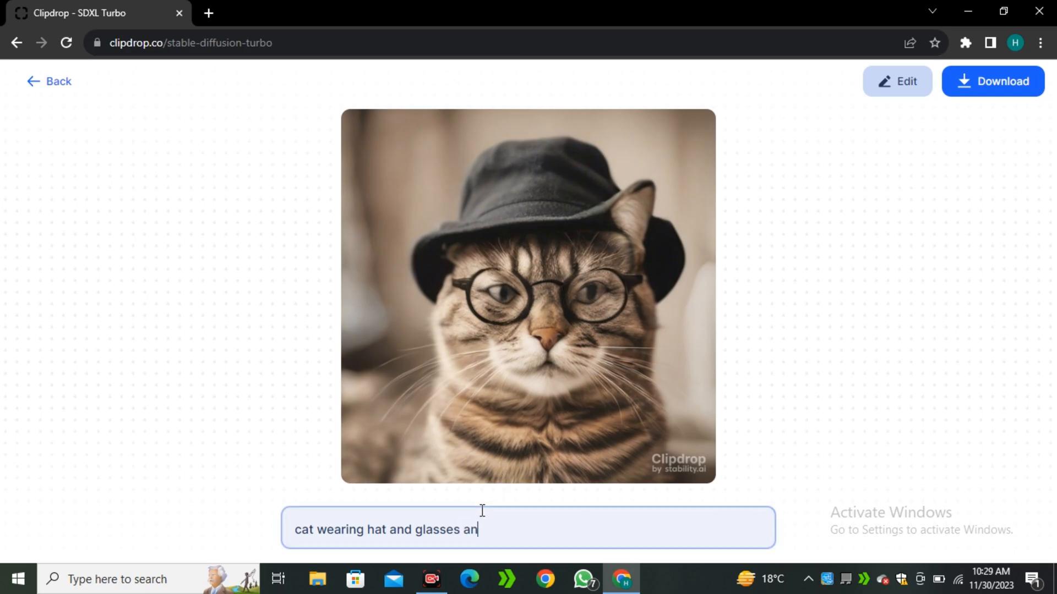
text(d jac)
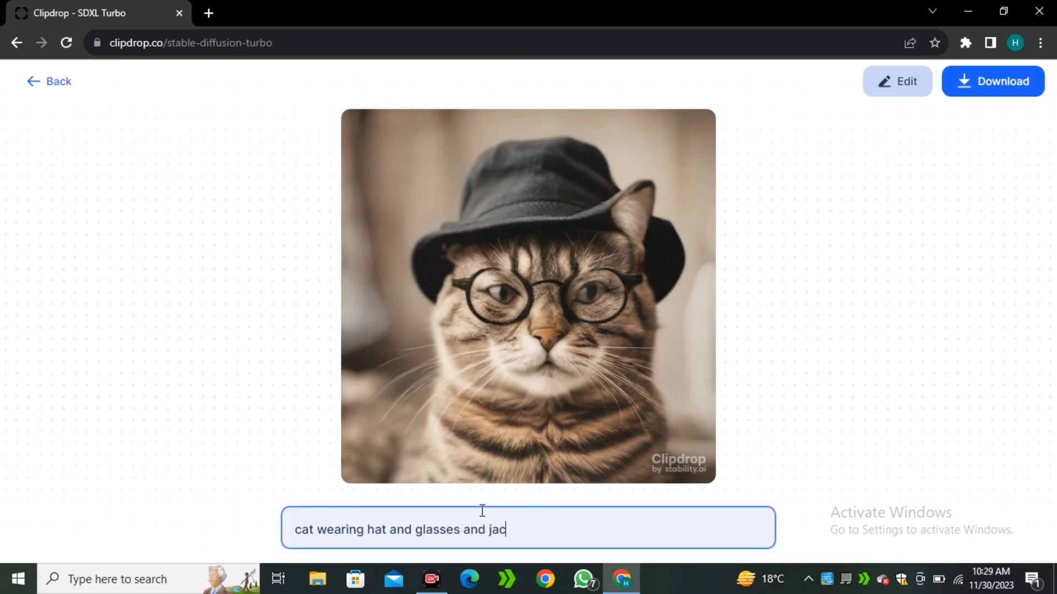
text(ket)
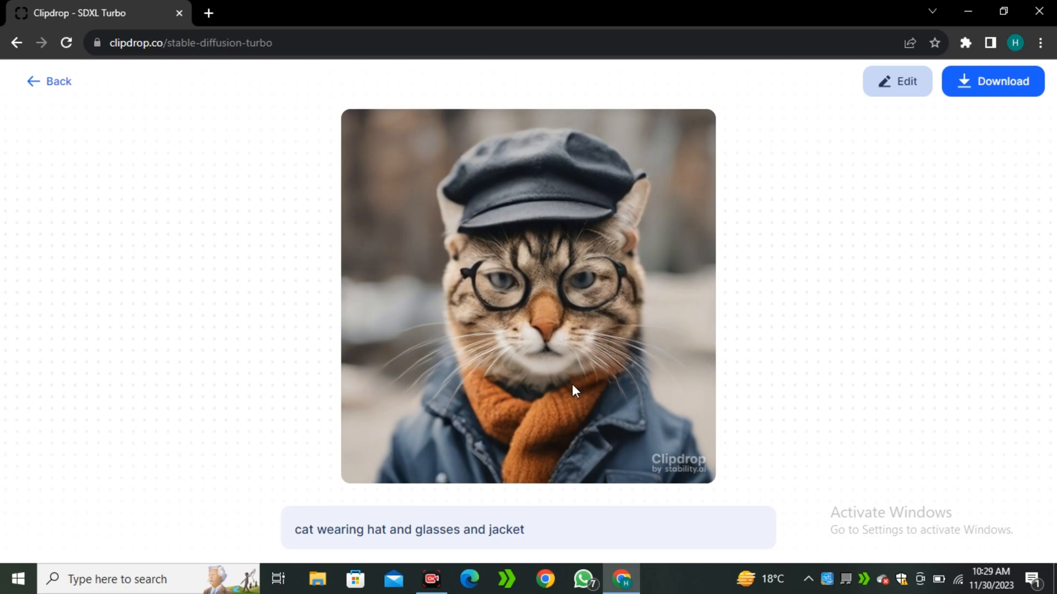
mouse_move(537, 377)
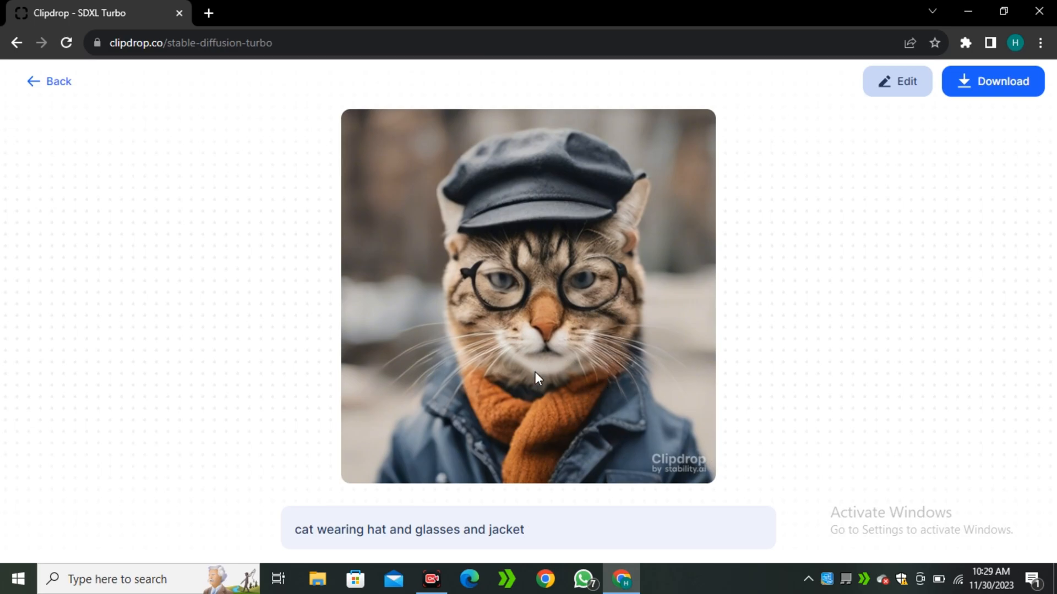
- Replace the prompt with 'A turtle as a businessman standing in a office'
text(A t)
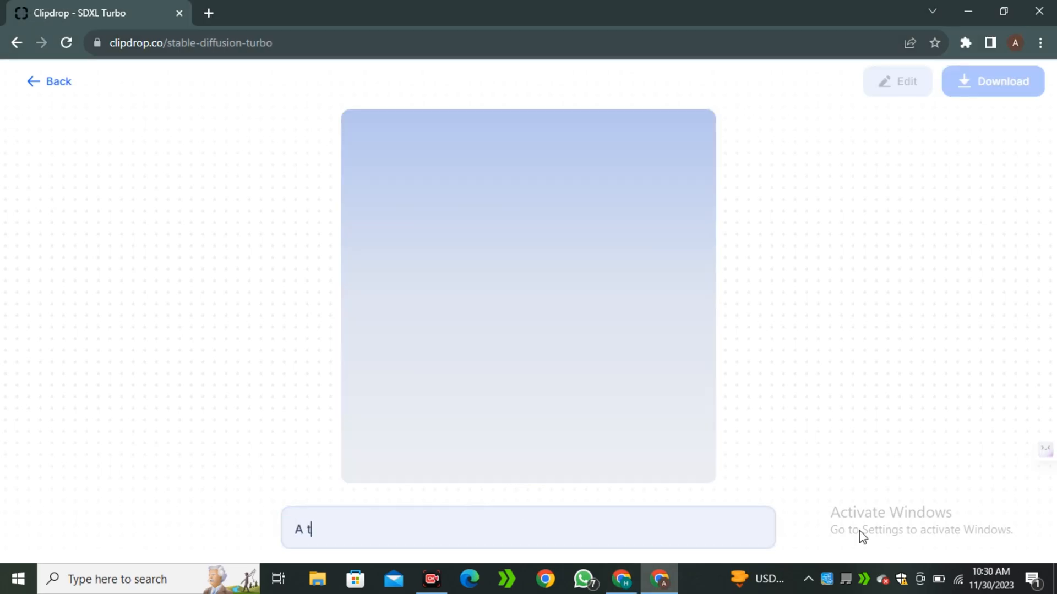
text(urtle as a businessman standing in)
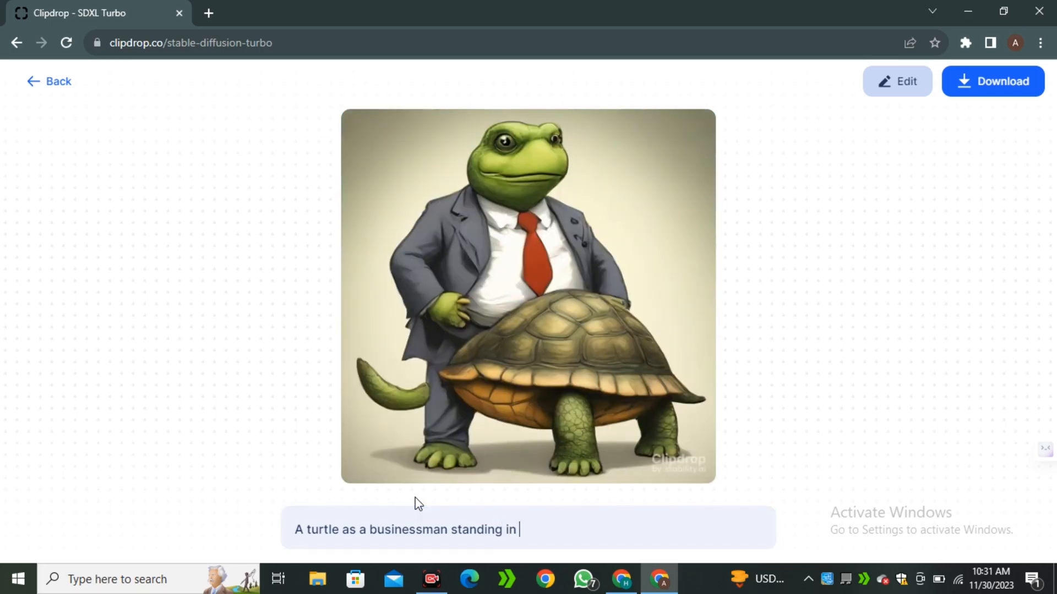
text(a offi)
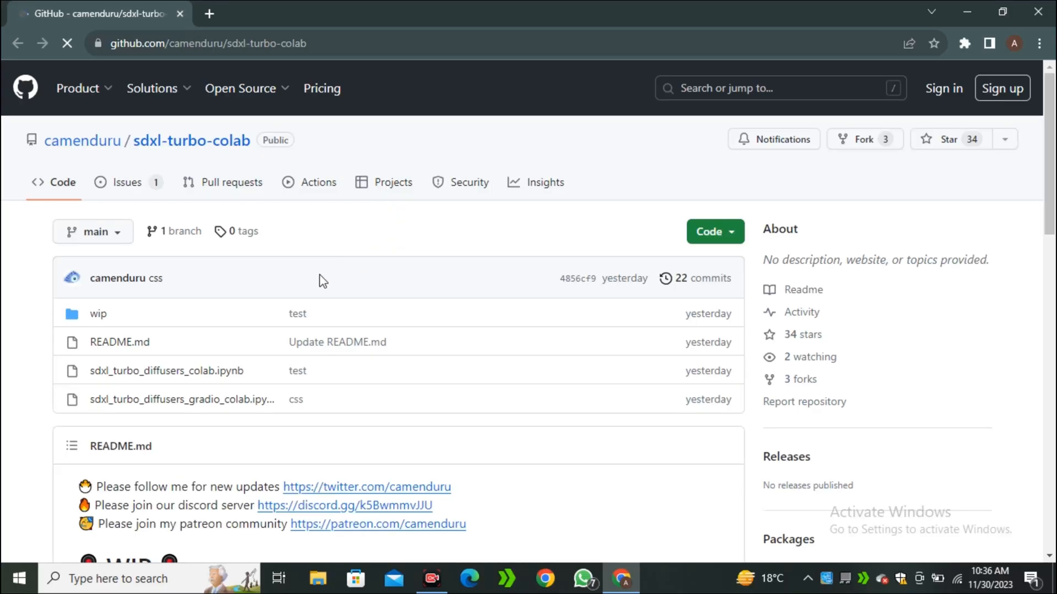
- Scroll the sdxl-turbo-colab README down to the Colab notebooks table
scroll(down, 3)
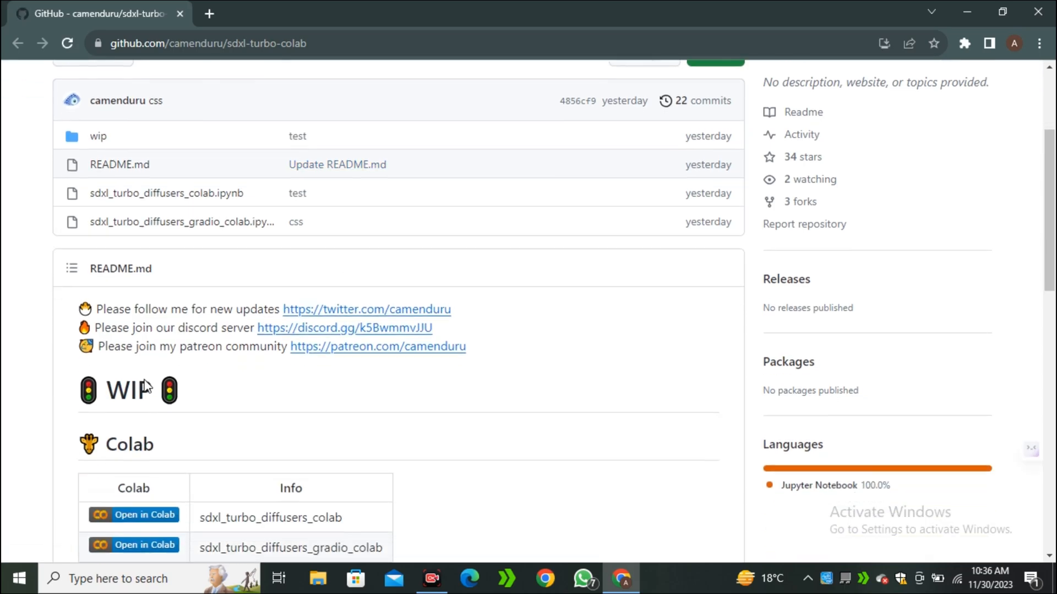
scroll(down, 3)
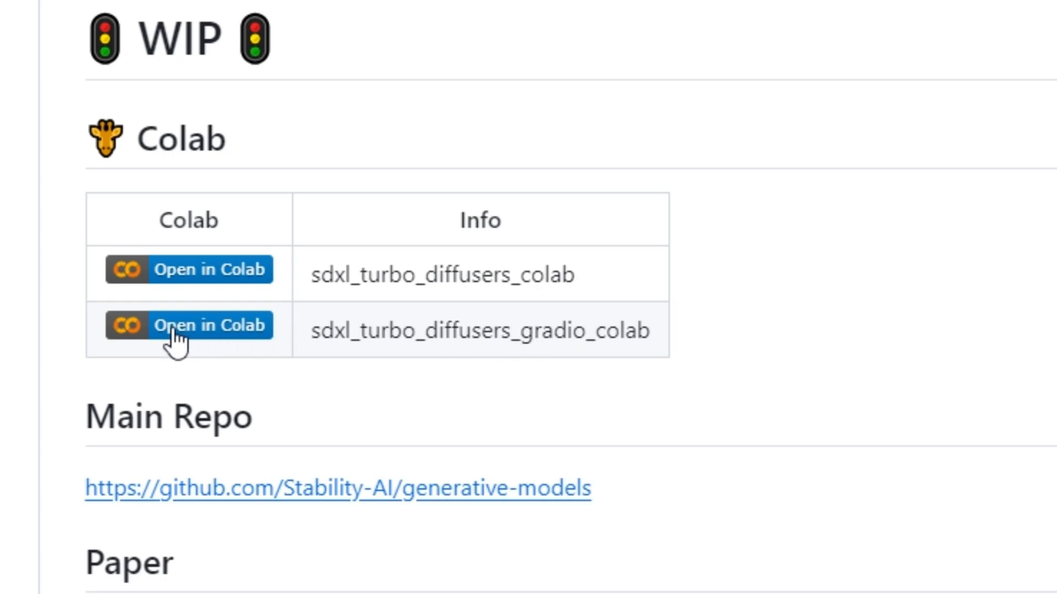
- Run the sdxl_turbo_diffusers_gradio_colab notebook and open its gradio.live public link
click(189, 324)
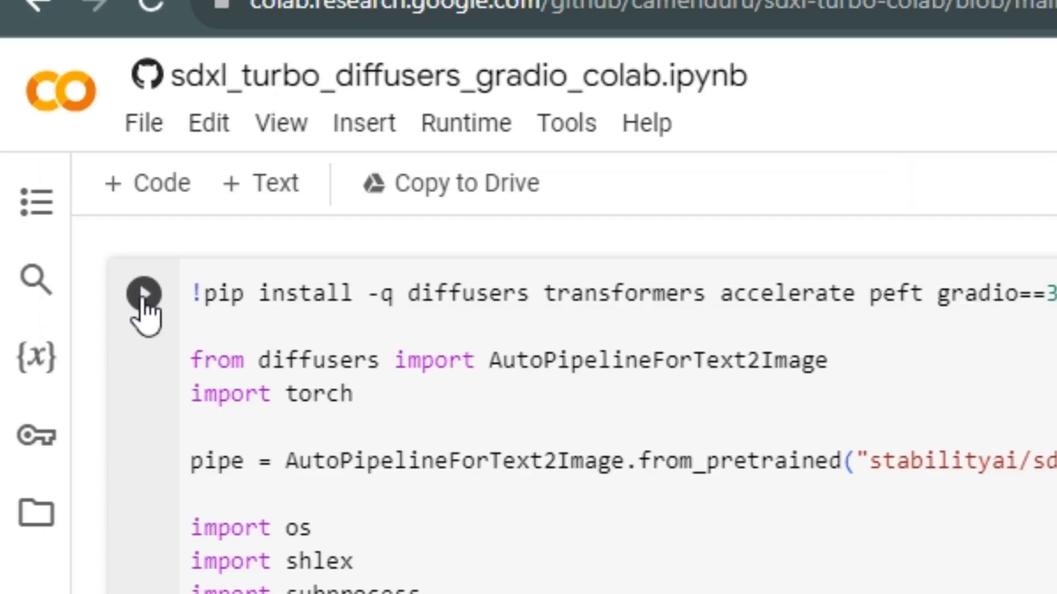
click(143, 294)
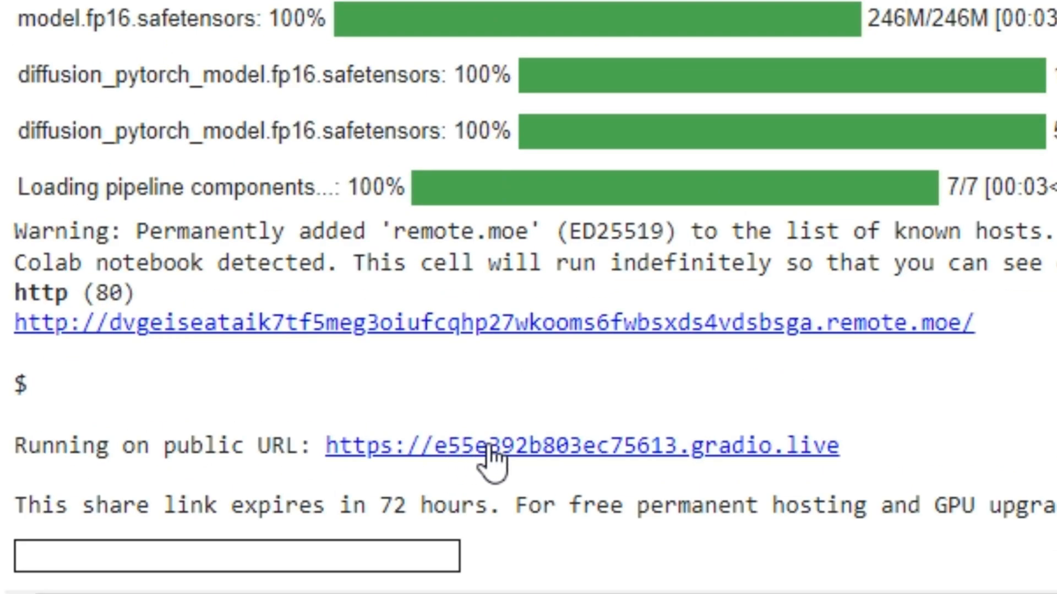
click(581, 447)
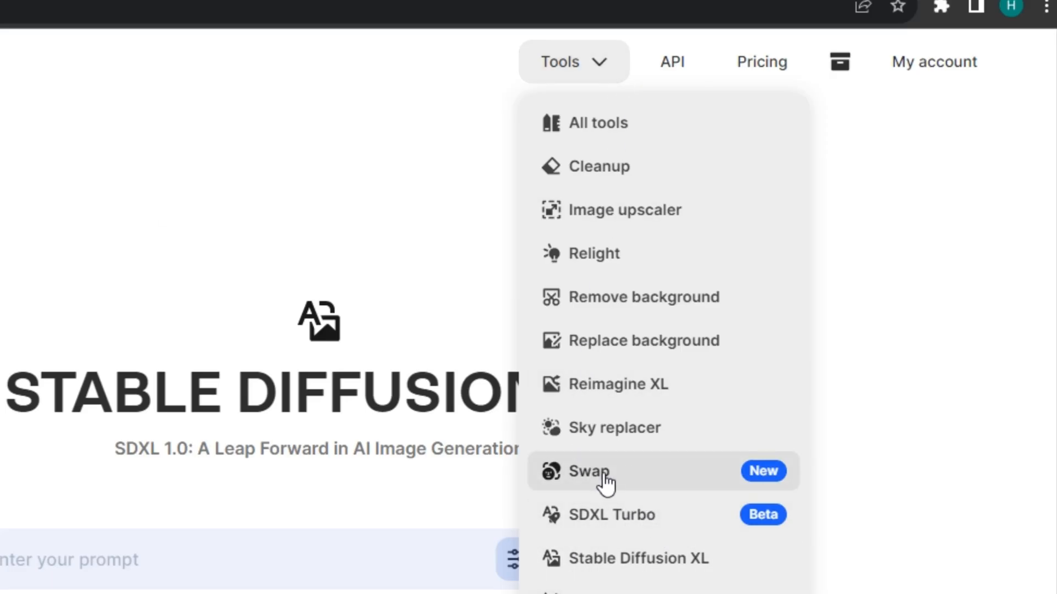
- Open Clipdrop Swap and scroll its example gallery to the jellyfish girl image
click(588, 471)
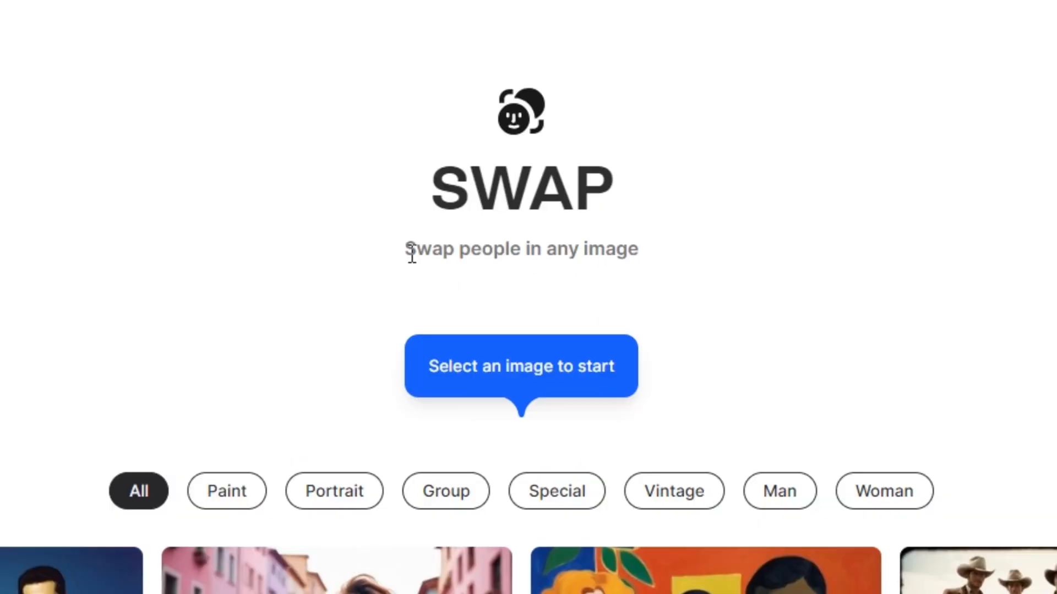
drag(408, 248, 637, 249)
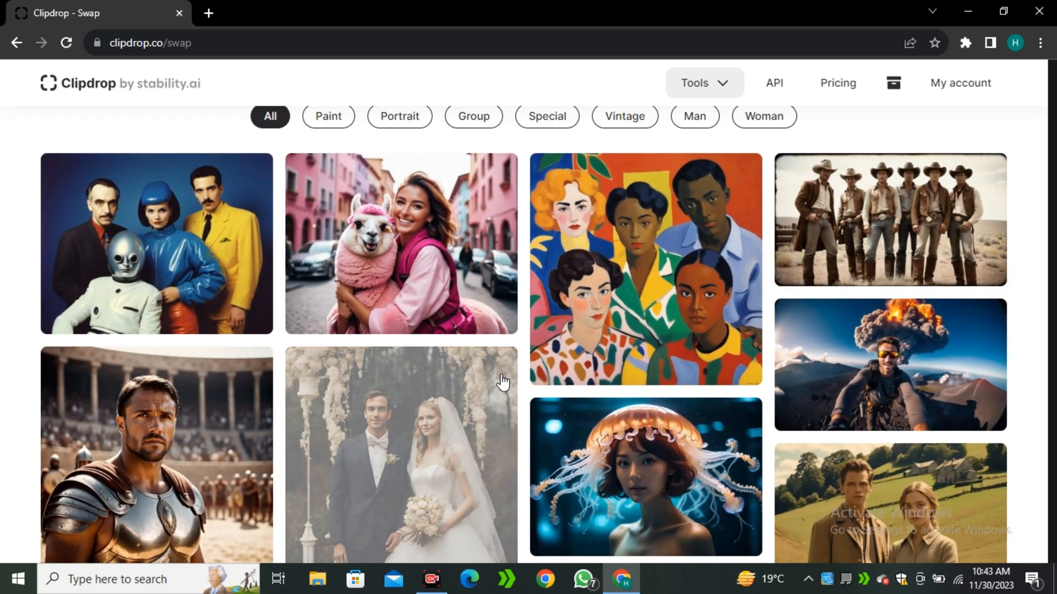
scroll(down, 3)
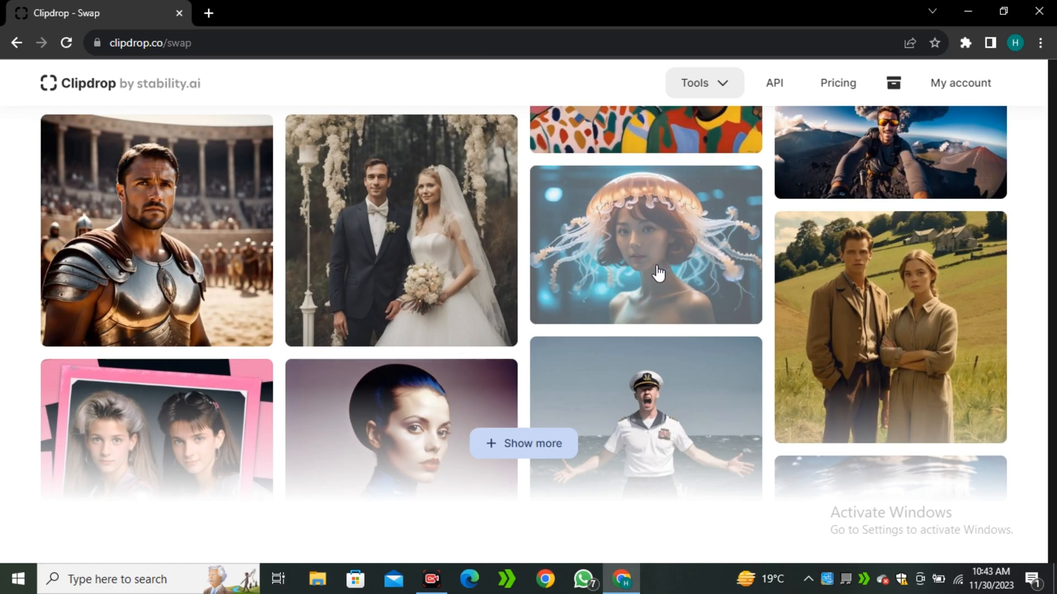
- Put the girl's face on the jellyfish example and generate further variations
click(643, 244)
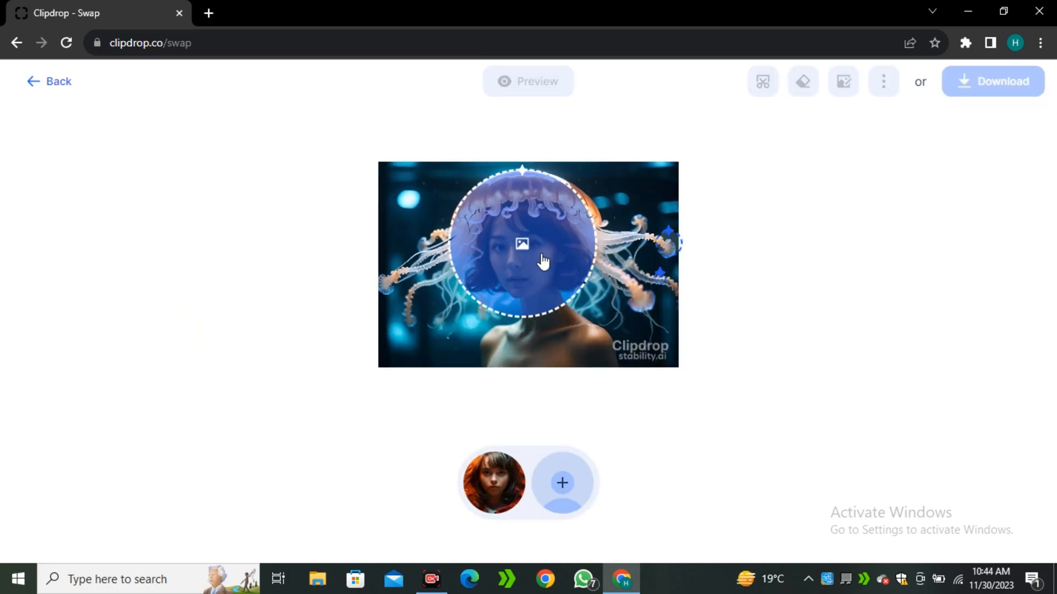
mouse_move(504, 240)
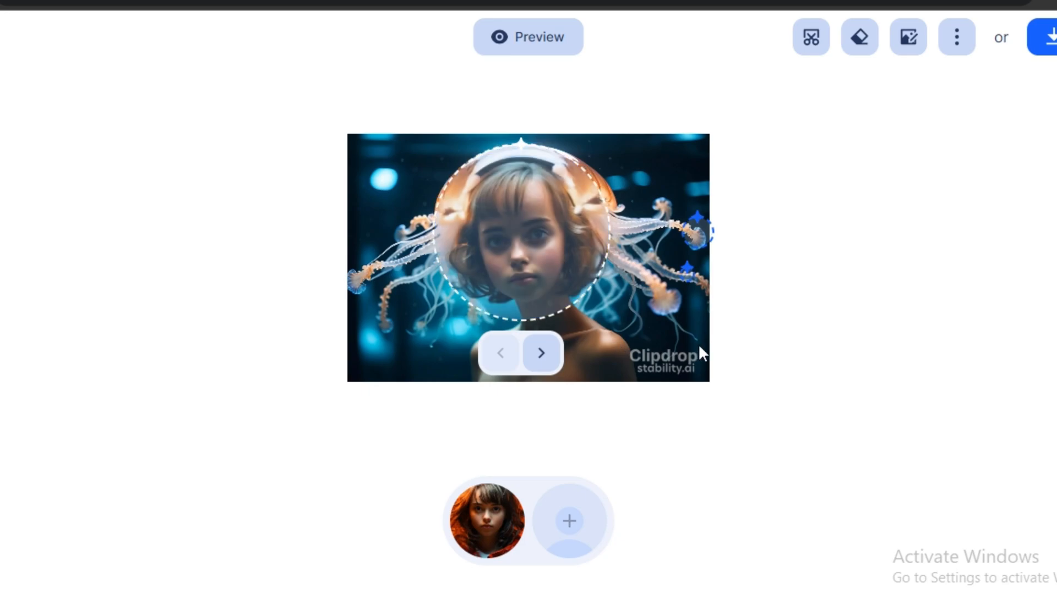
click(541, 354)
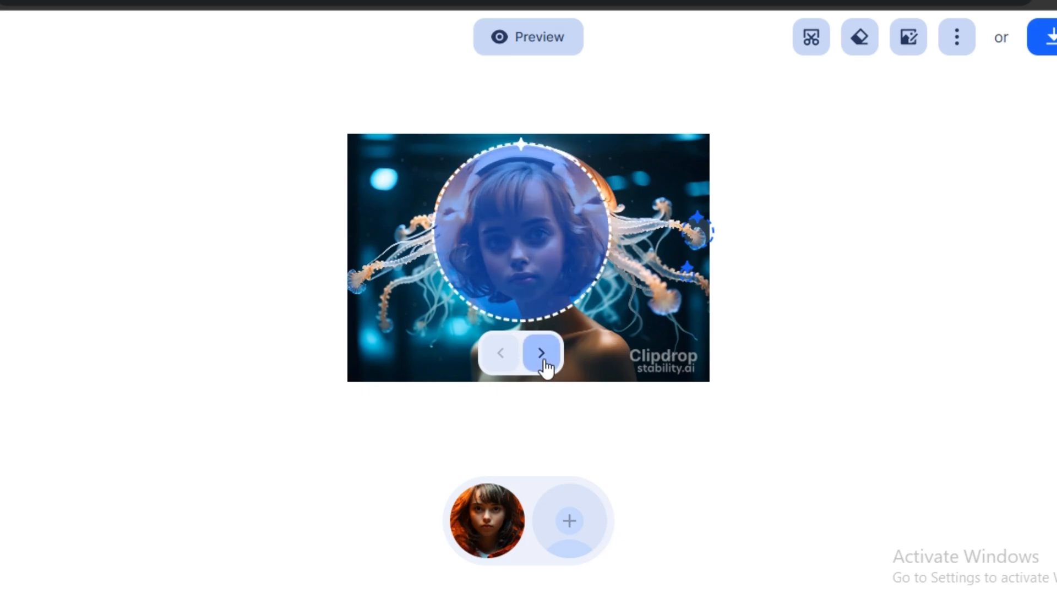
click(541, 353)
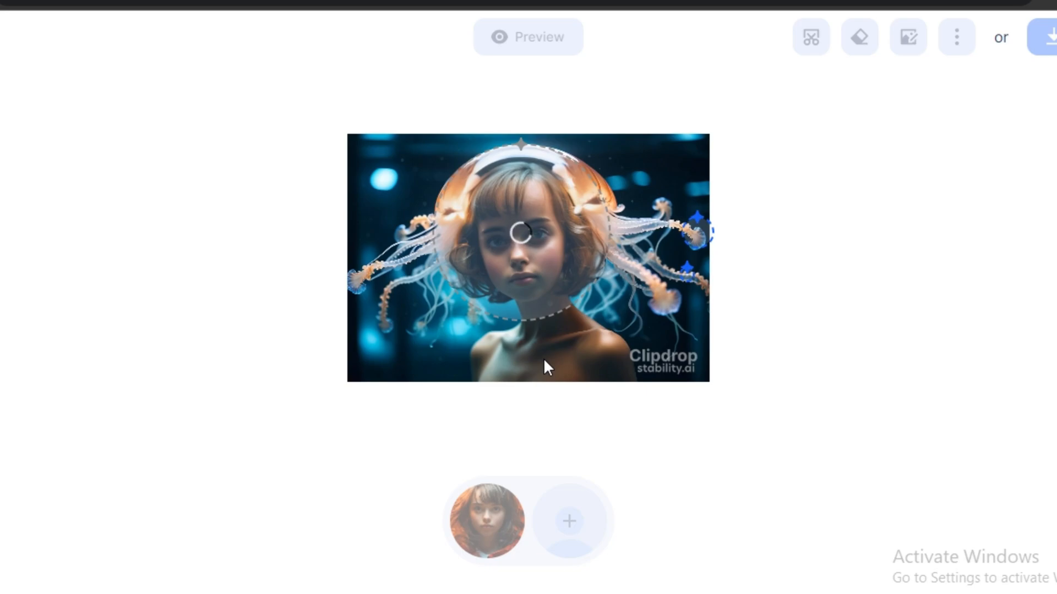
click(542, 354)
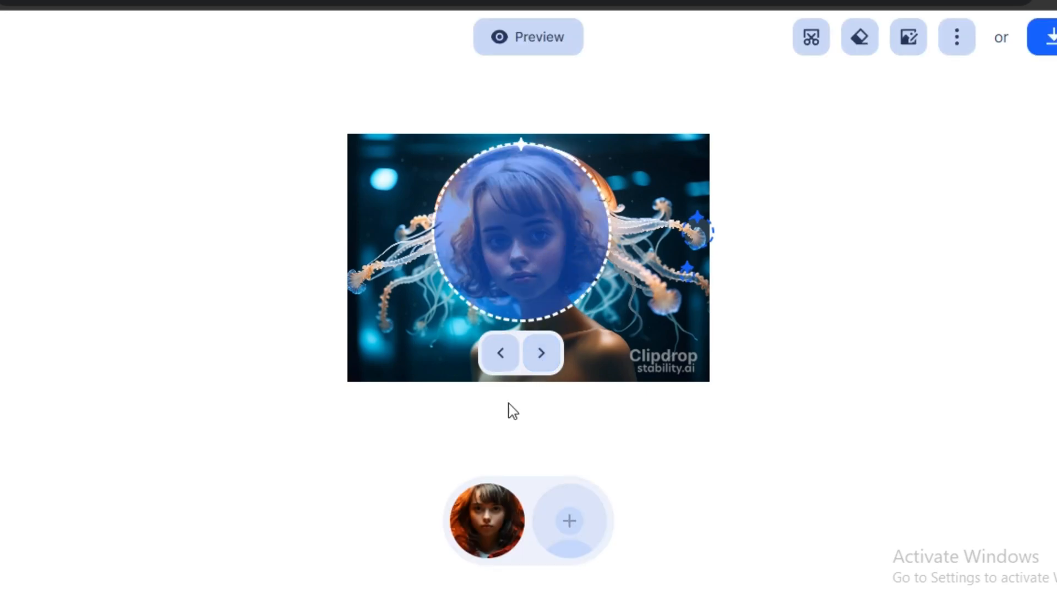
mouse_move(543, 202)
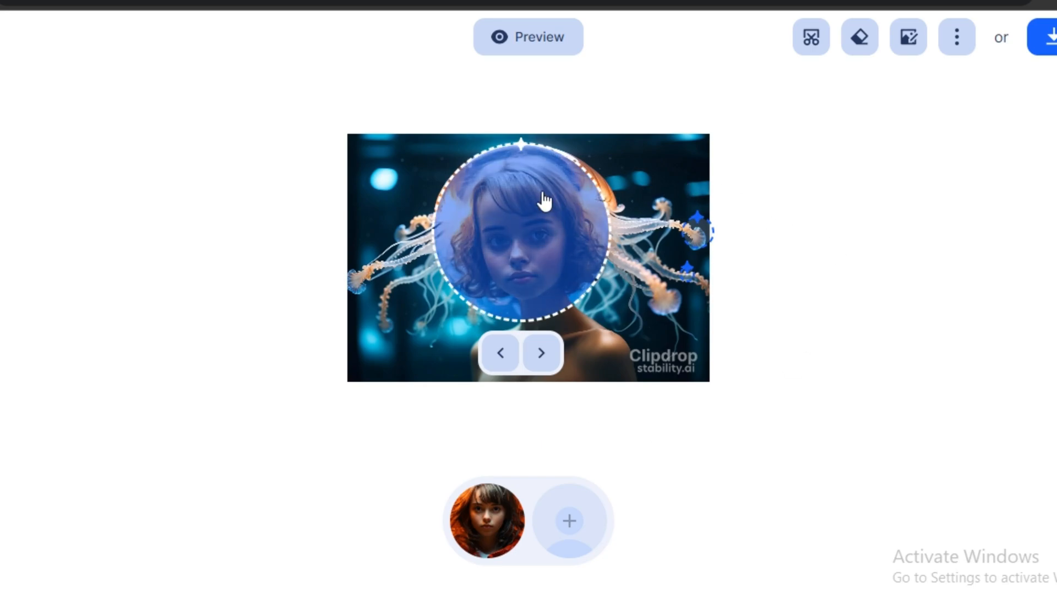
- Return to the gallery and scroll the Special examples to the cartoon astronaut
click(540, 352)
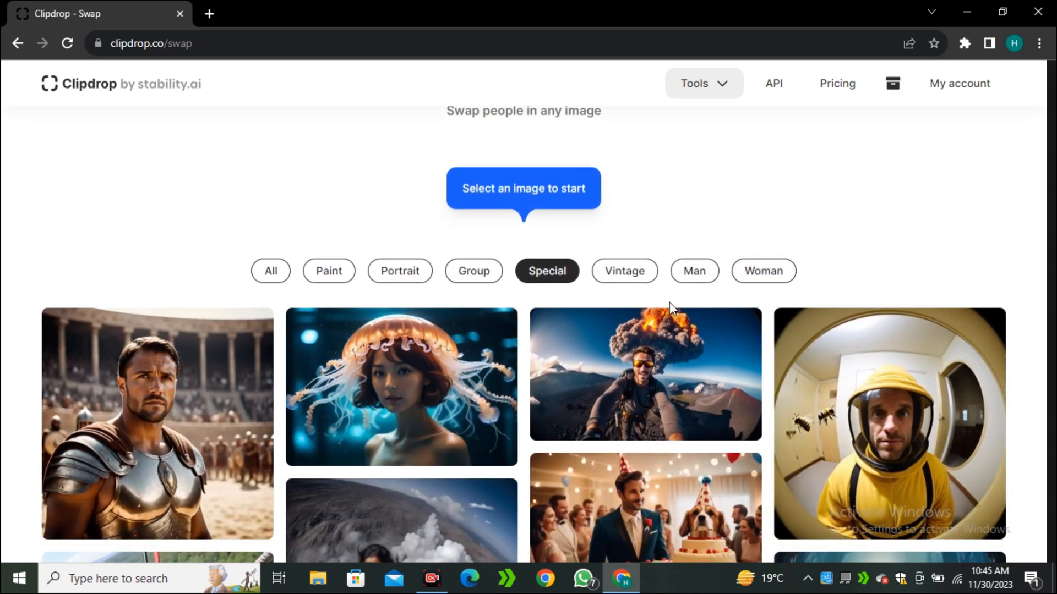
scroll(down, 3)
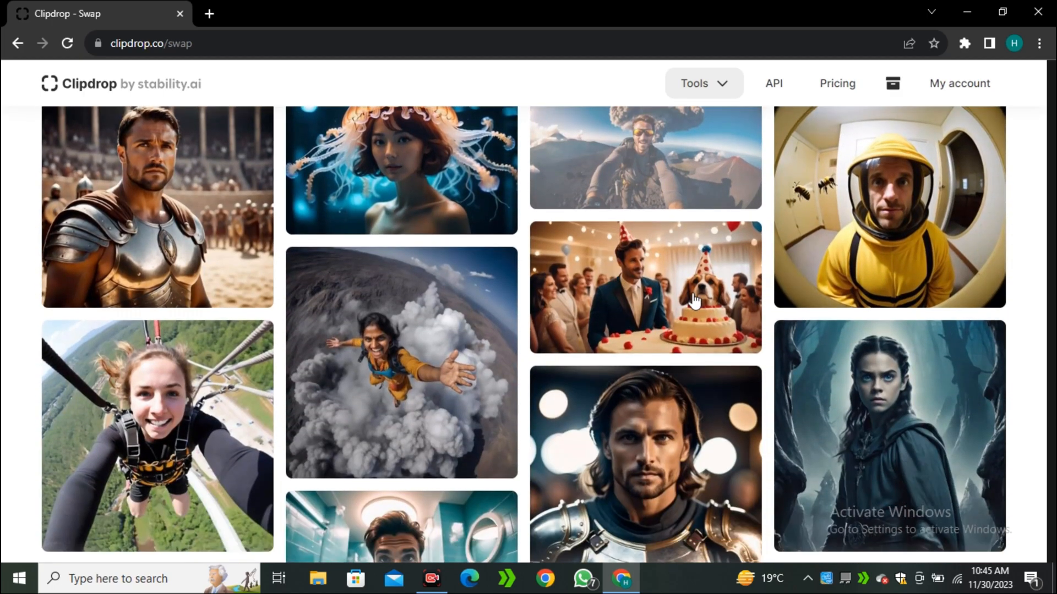
scroll(down, 3)
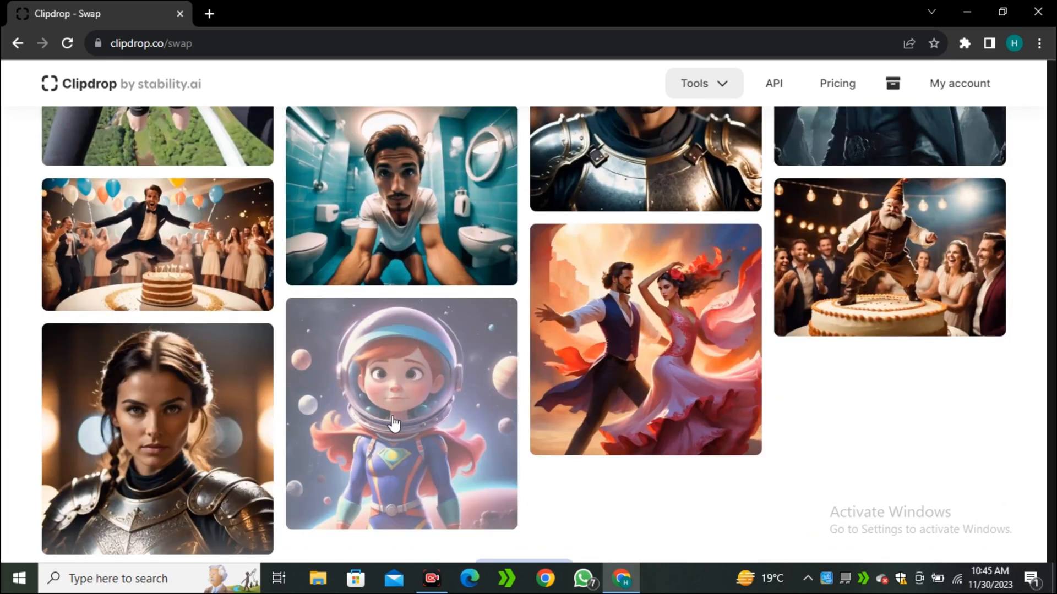
- Apply the girl's face to the cartoon astronaut example, then leave the editor
click(400, 412)
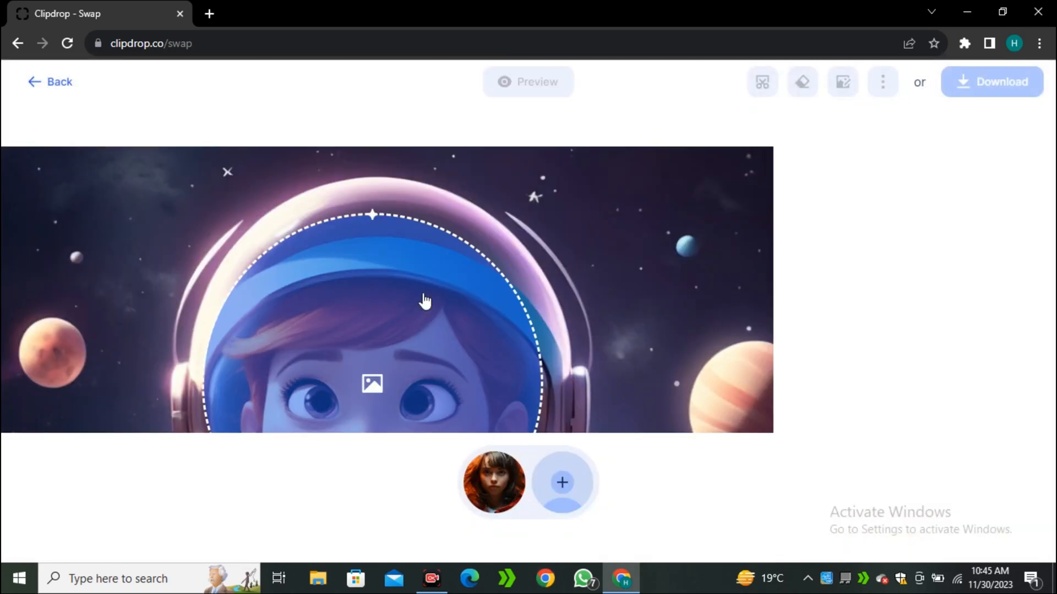
mouse_move(430, 368)
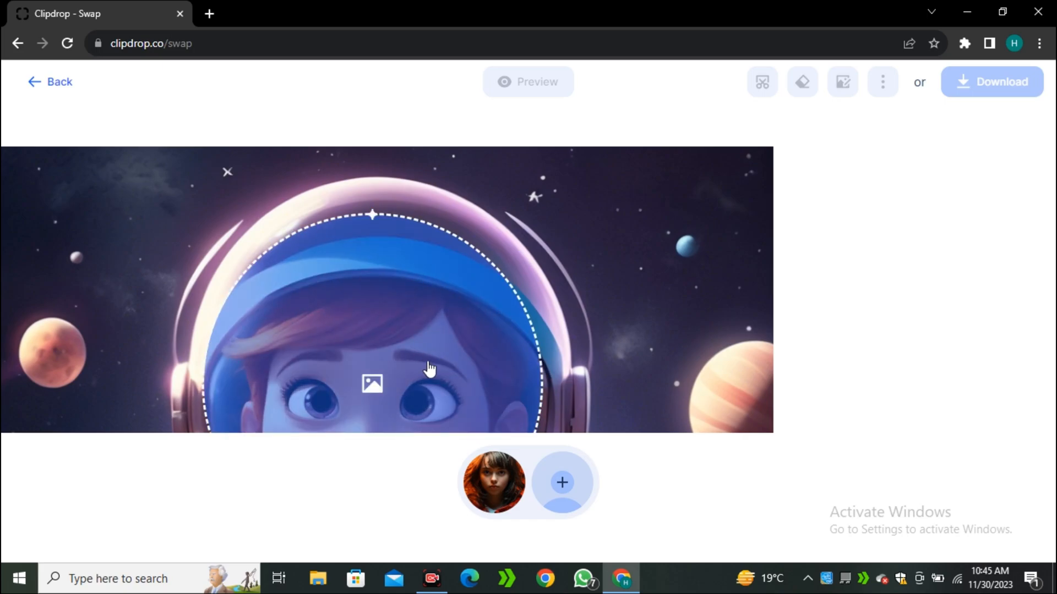
mouse_move(420, 359)
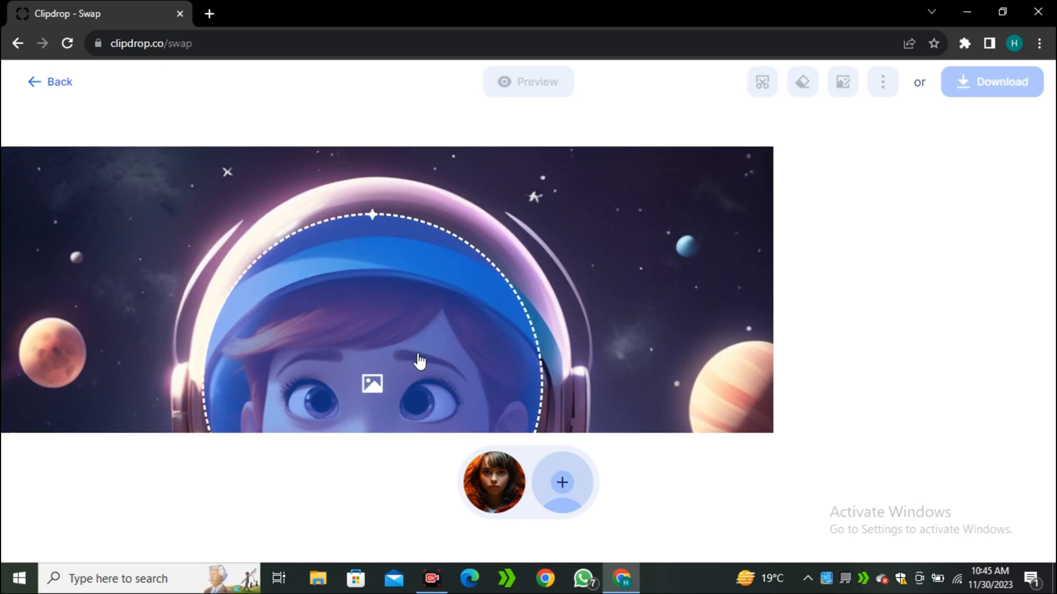
click(562, 482)
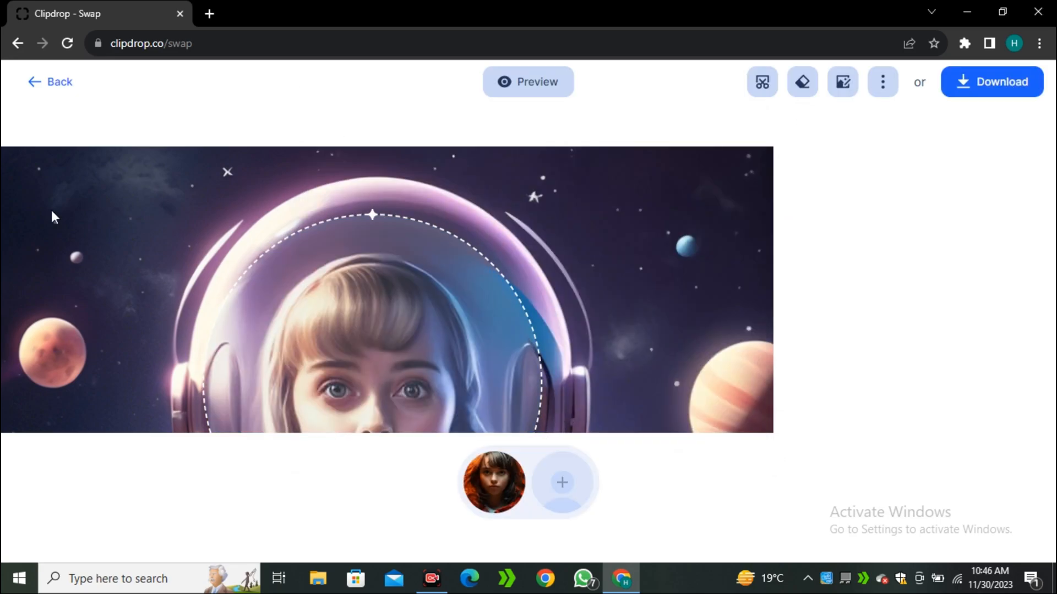
mouse_move(9, 297)
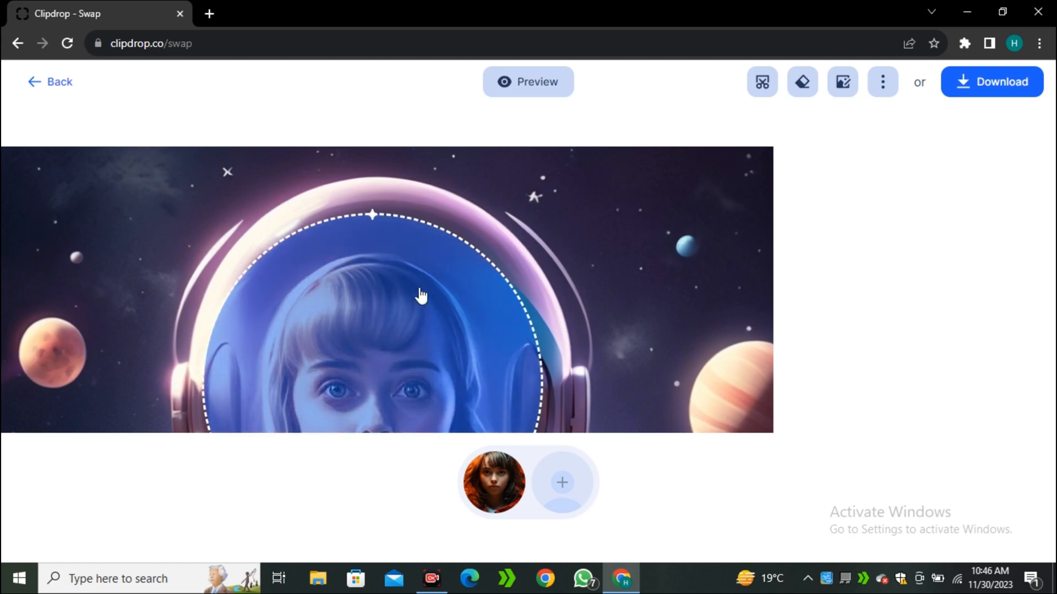
click(66, 43)
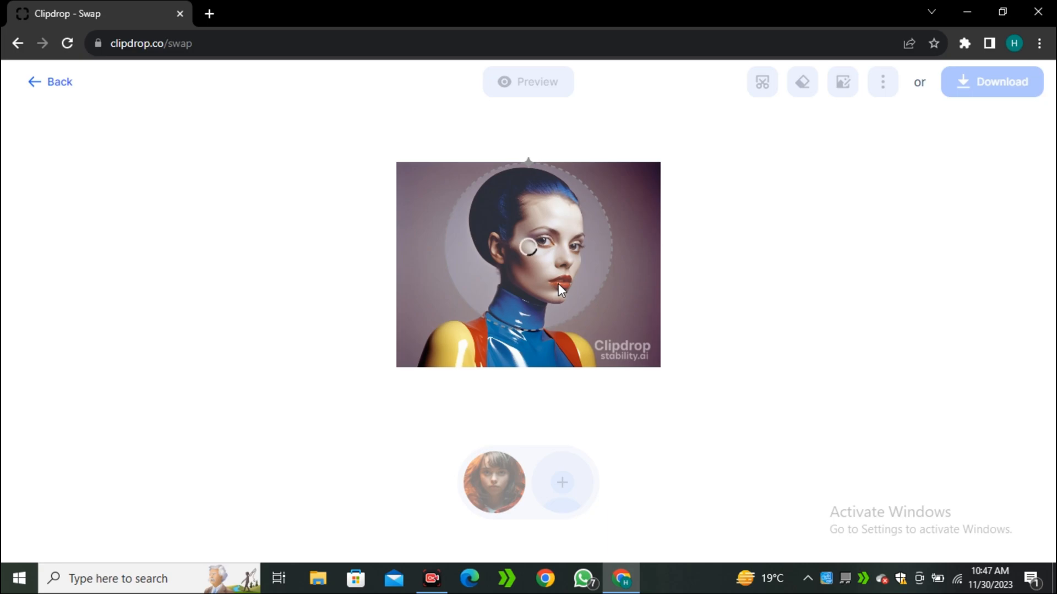
- Swap the face into the latex model image, make a variation, and download it
click(493, 482)
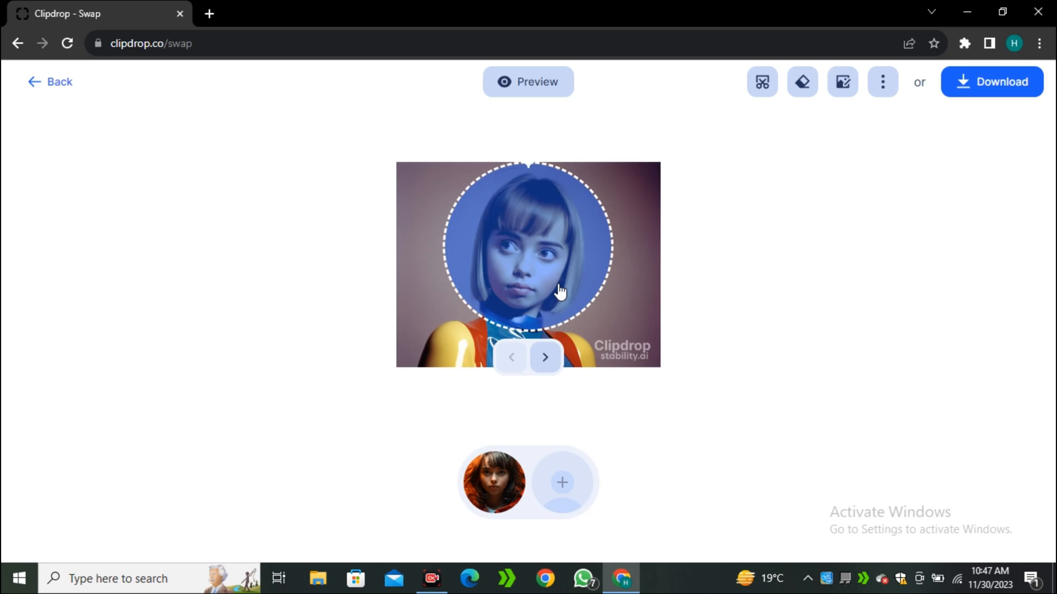
mouse_move(581, 257)
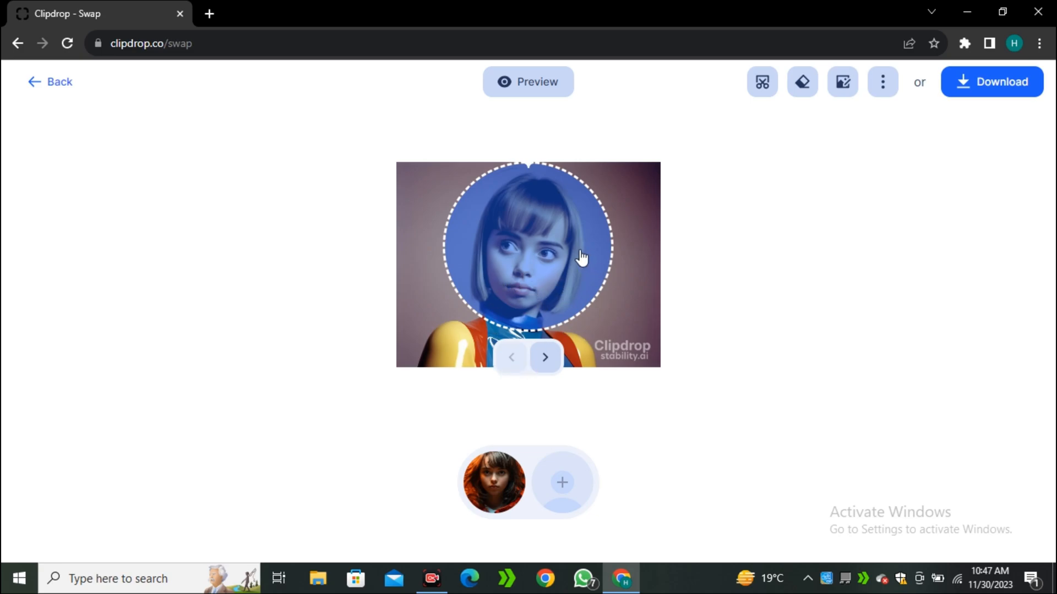
mouse_move(521, 204)
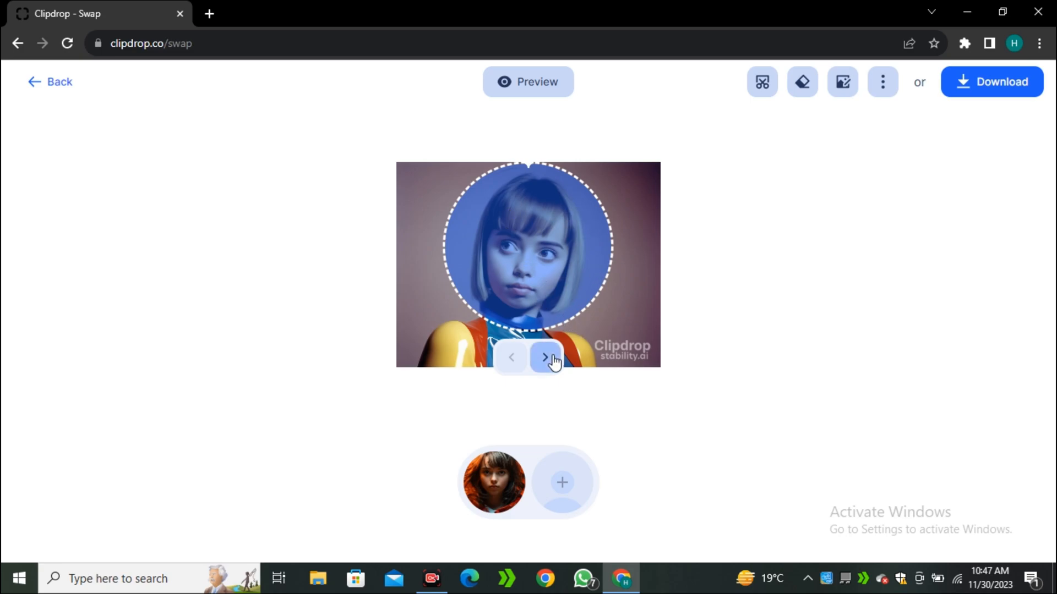
click(546, 358)
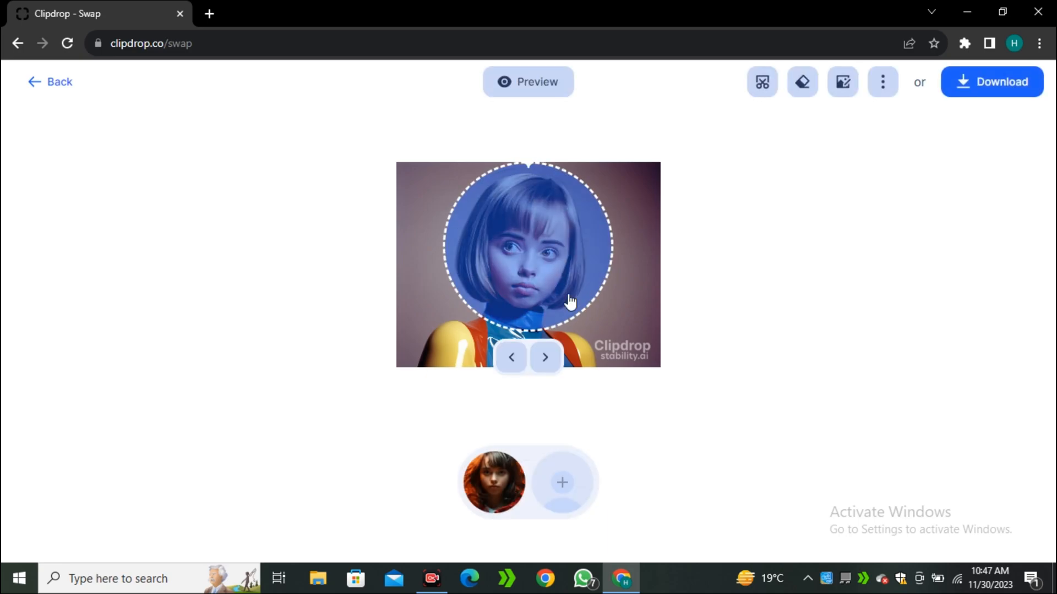
click(528, 81)
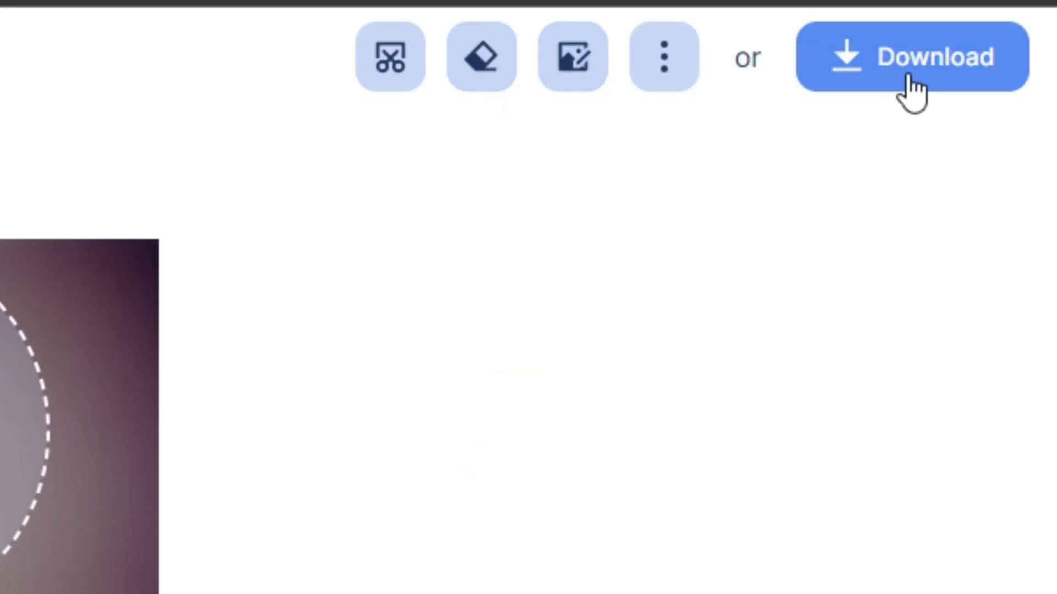
click(910, 57)
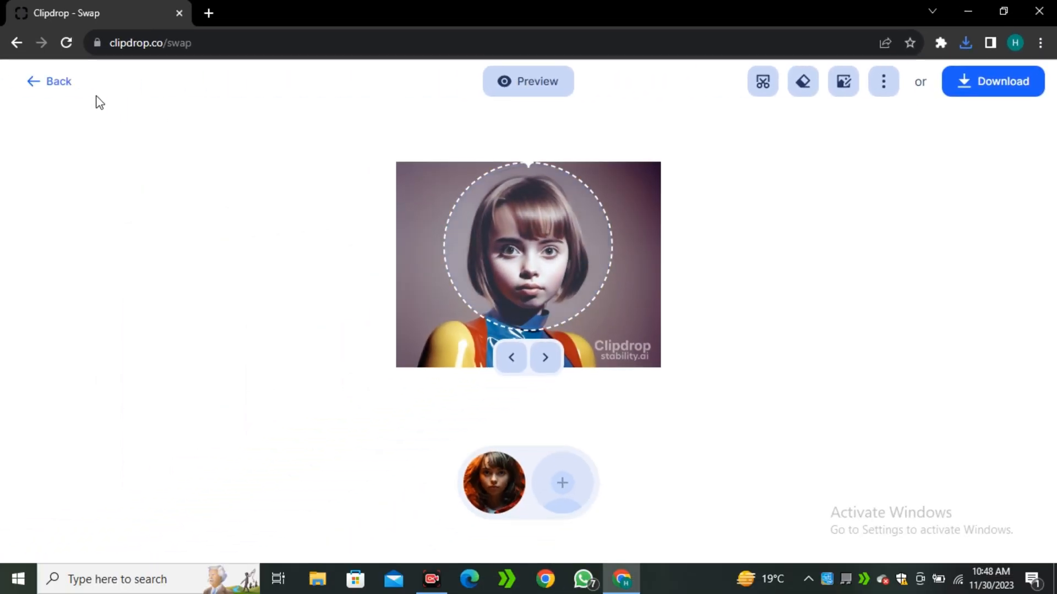
- Exit the editor back to the Swap landing page's sample gallery
click(48, 81)
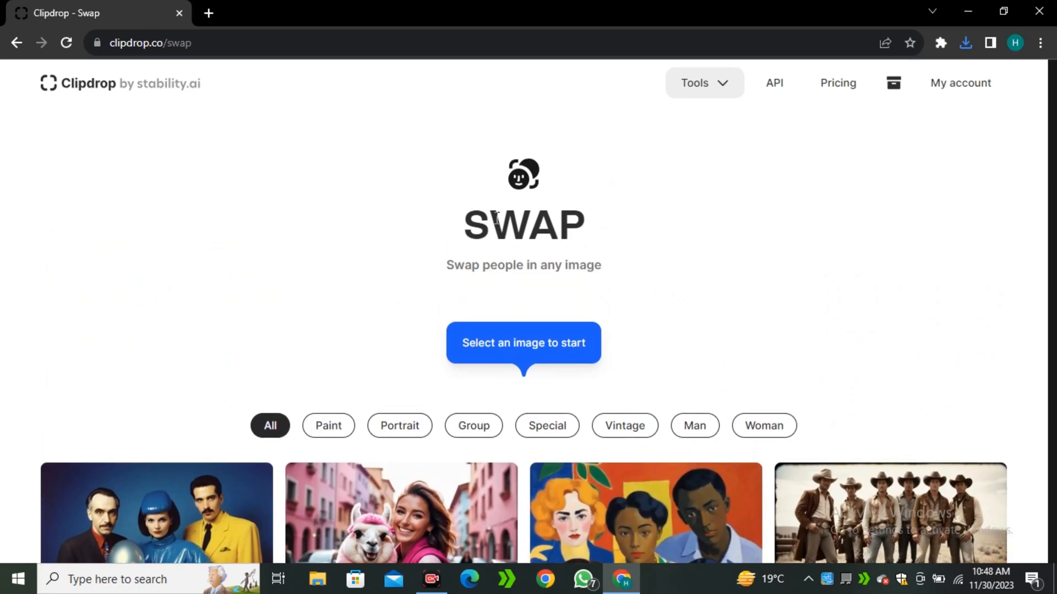
mouse_move(672, 244)
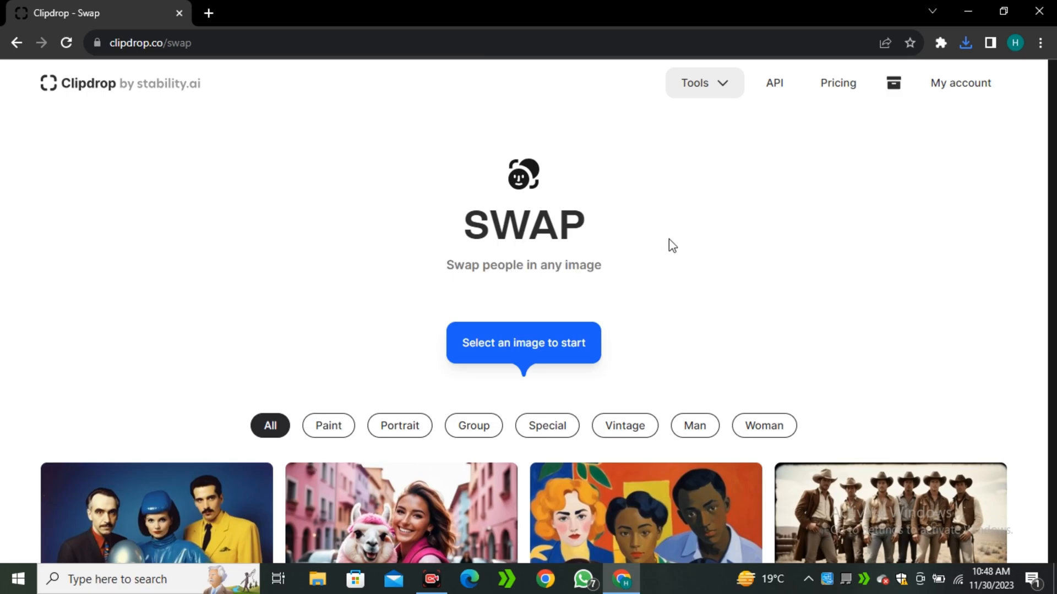